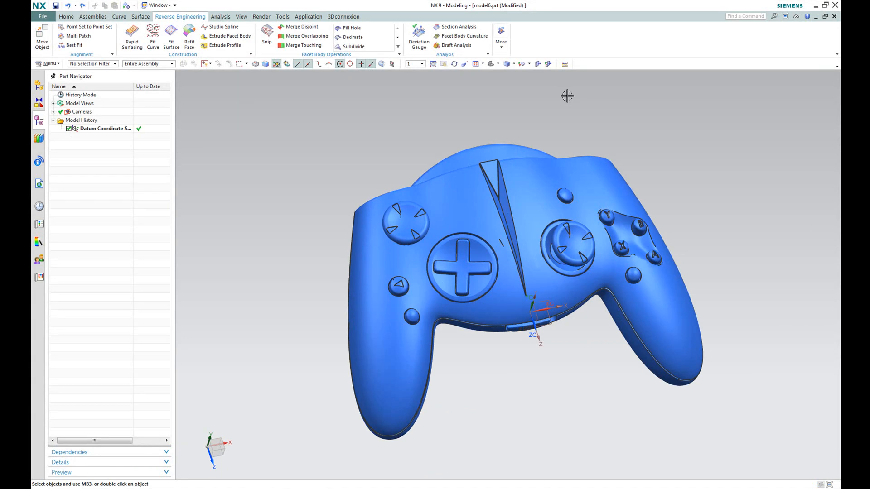
{"action": "mouse_move", "coordinate": [482, 179]}
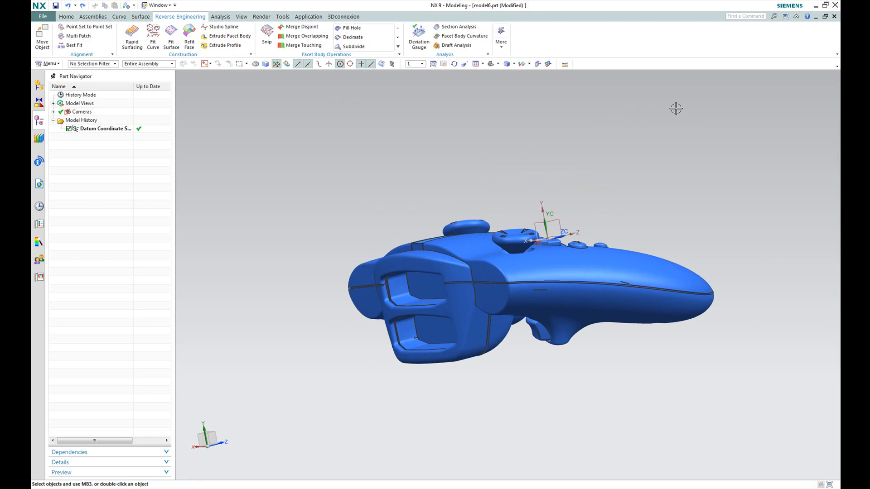
{"action": "left_click", "coordinate": [131, 36]}
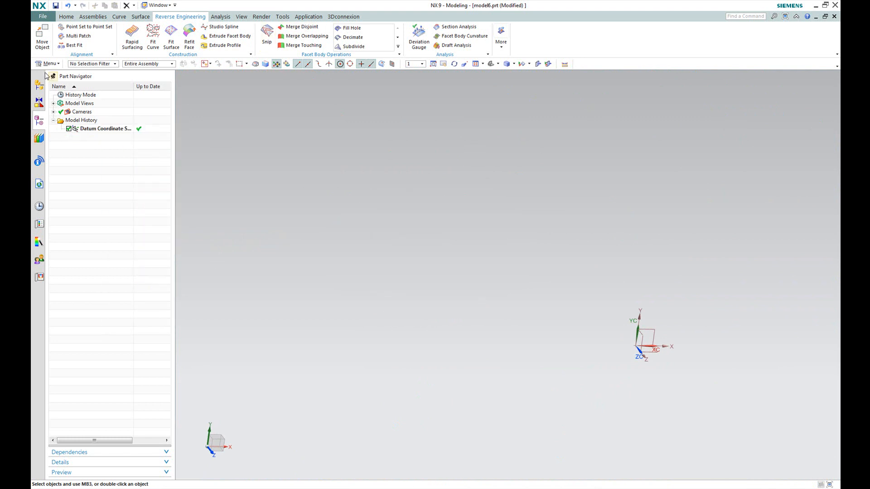
Start Rapid Surfacing on the controller facet body to sketch a network curve along its upper left edge
{"action": "left_click", "coordinate": [132, 36]}
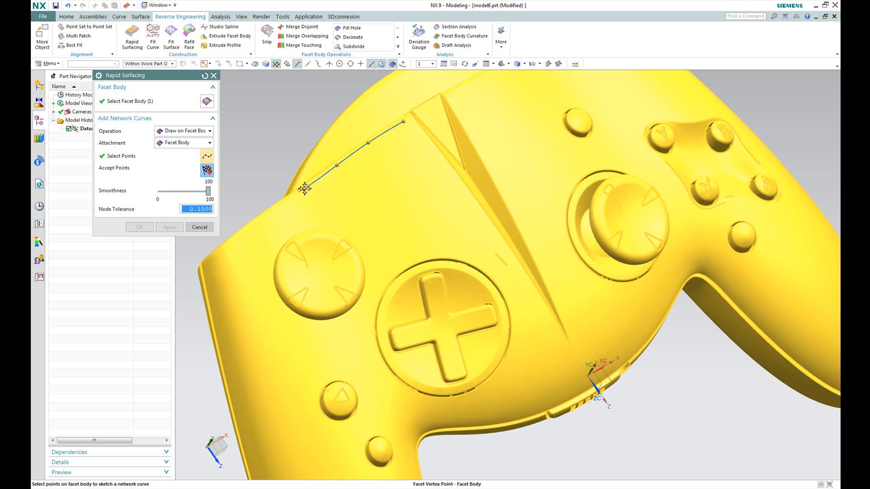